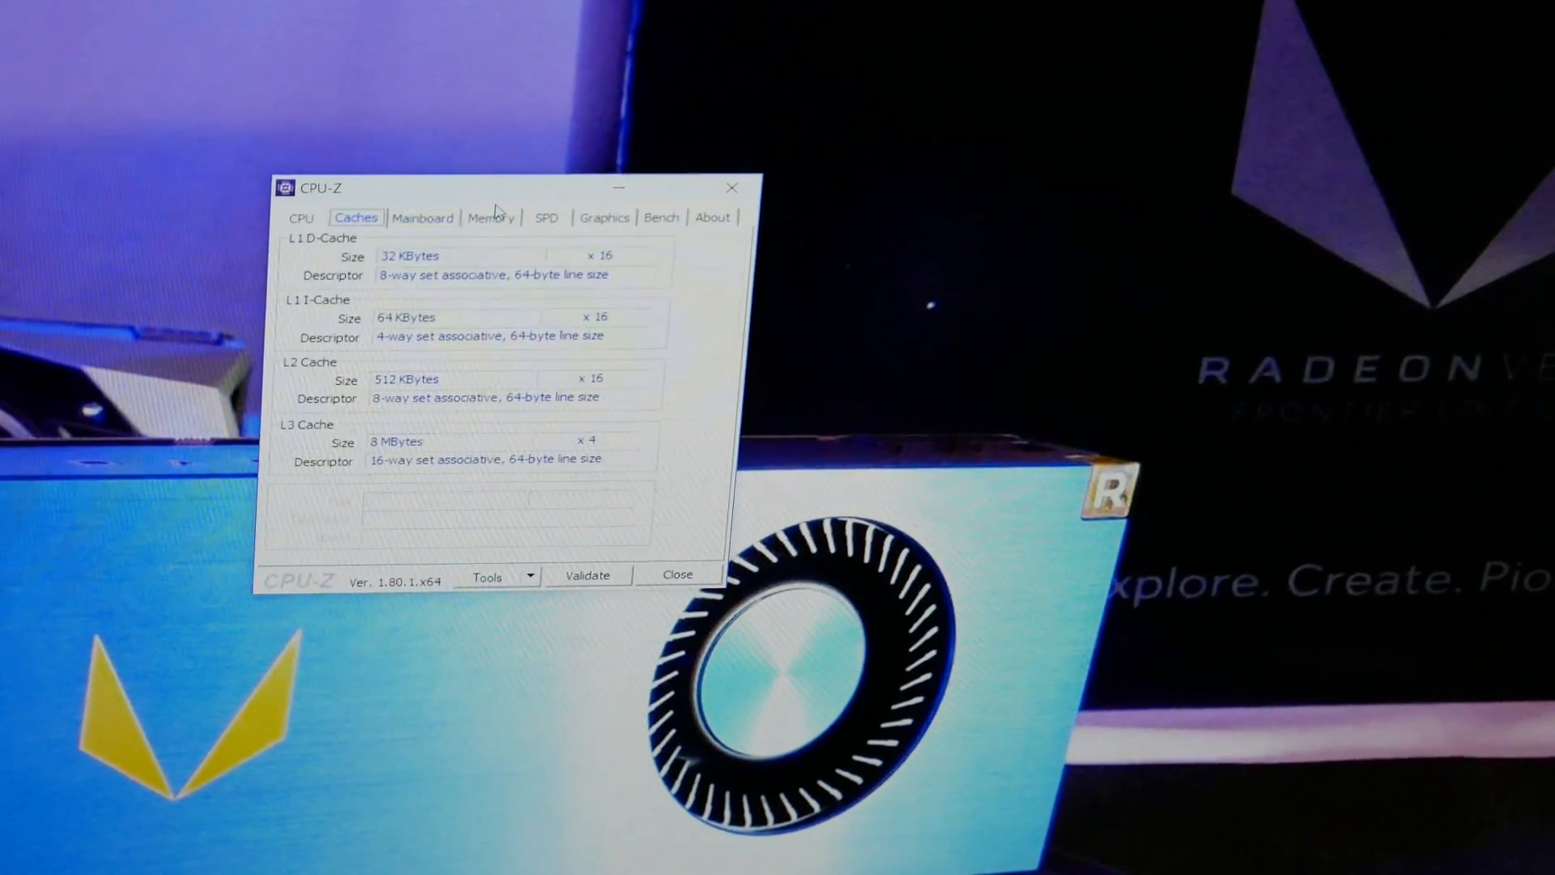
Show the Memory details: 64 GB quad-channel DDR4 at about 1596 MHz, CL16
{"action": "left_click", "coordinate": [301, 217]}
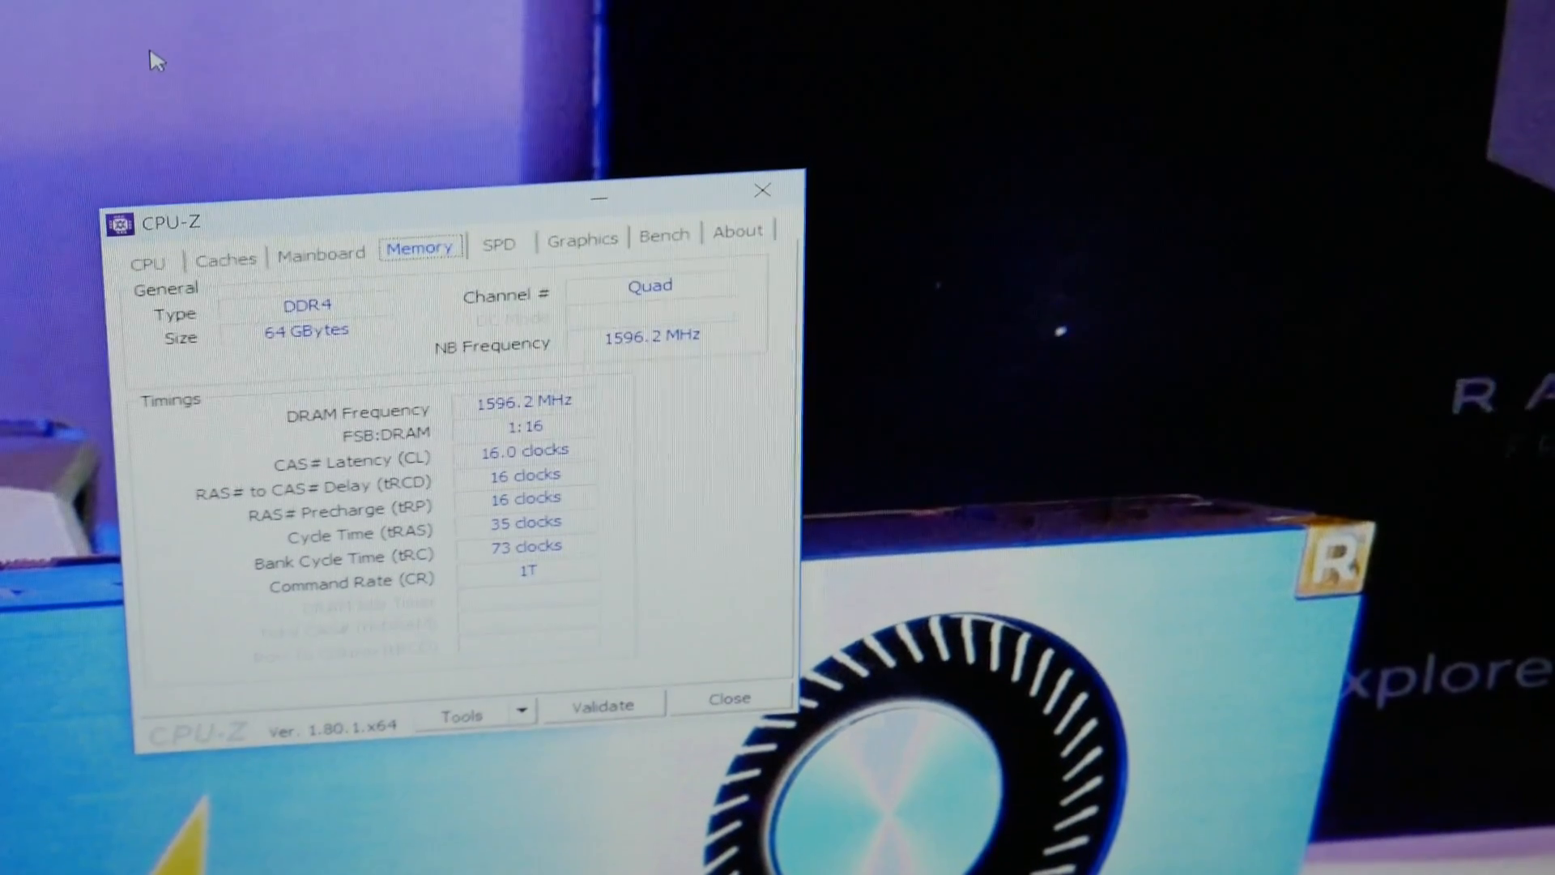
View cache sizes, then return to the CPU overview: Threadripper 1950X, 16 cores, ~4090 MHz
{"action": "left_click", "coordinate": [219, 257]}
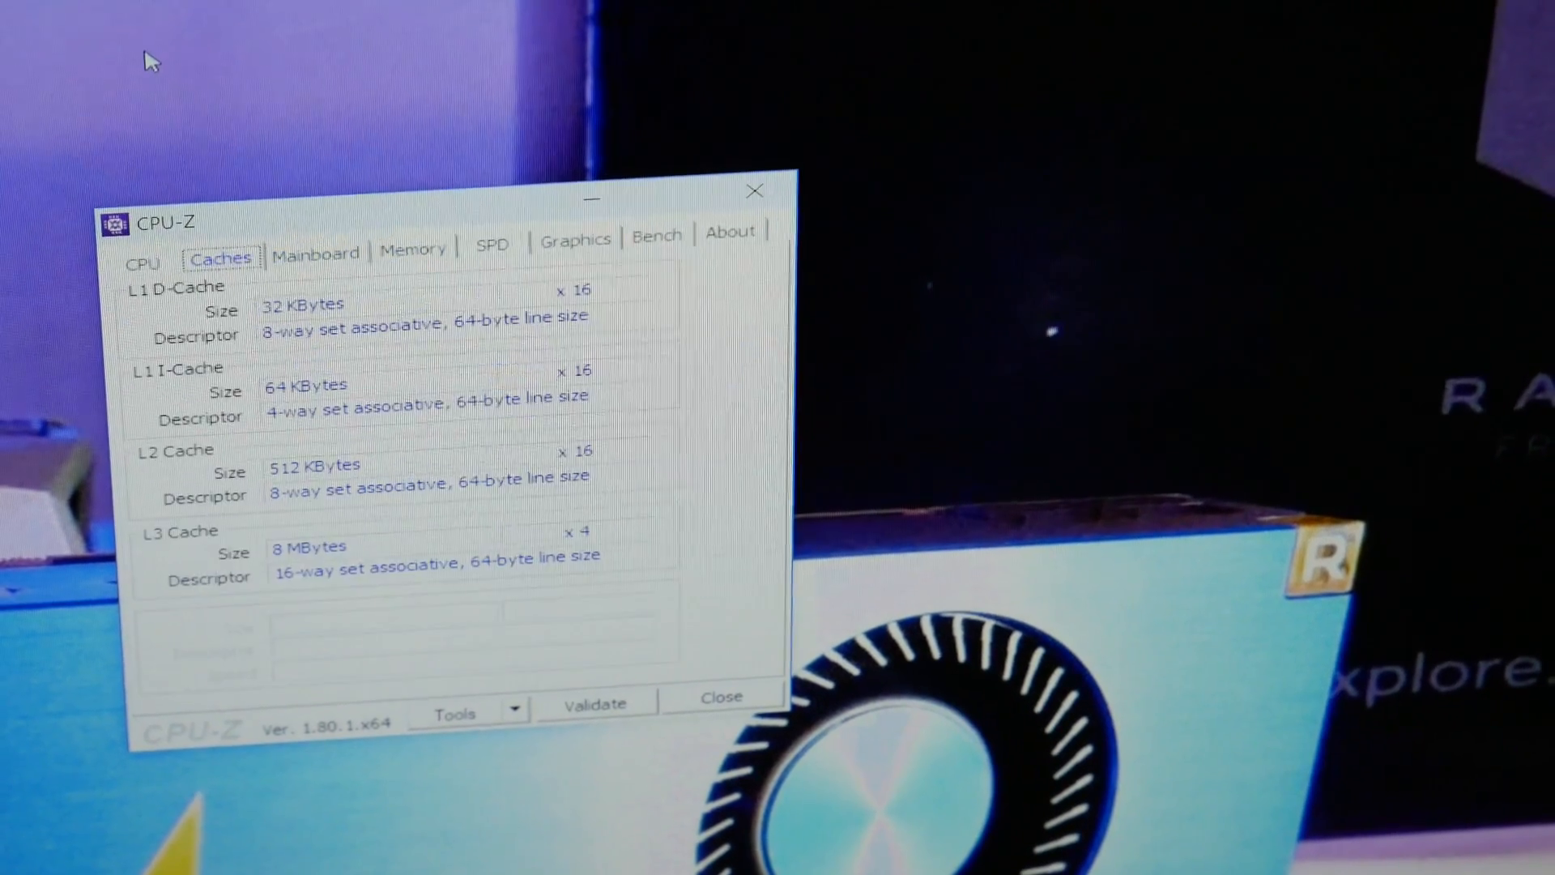
{"action": "left_click", "coordinate": [143, 263]}
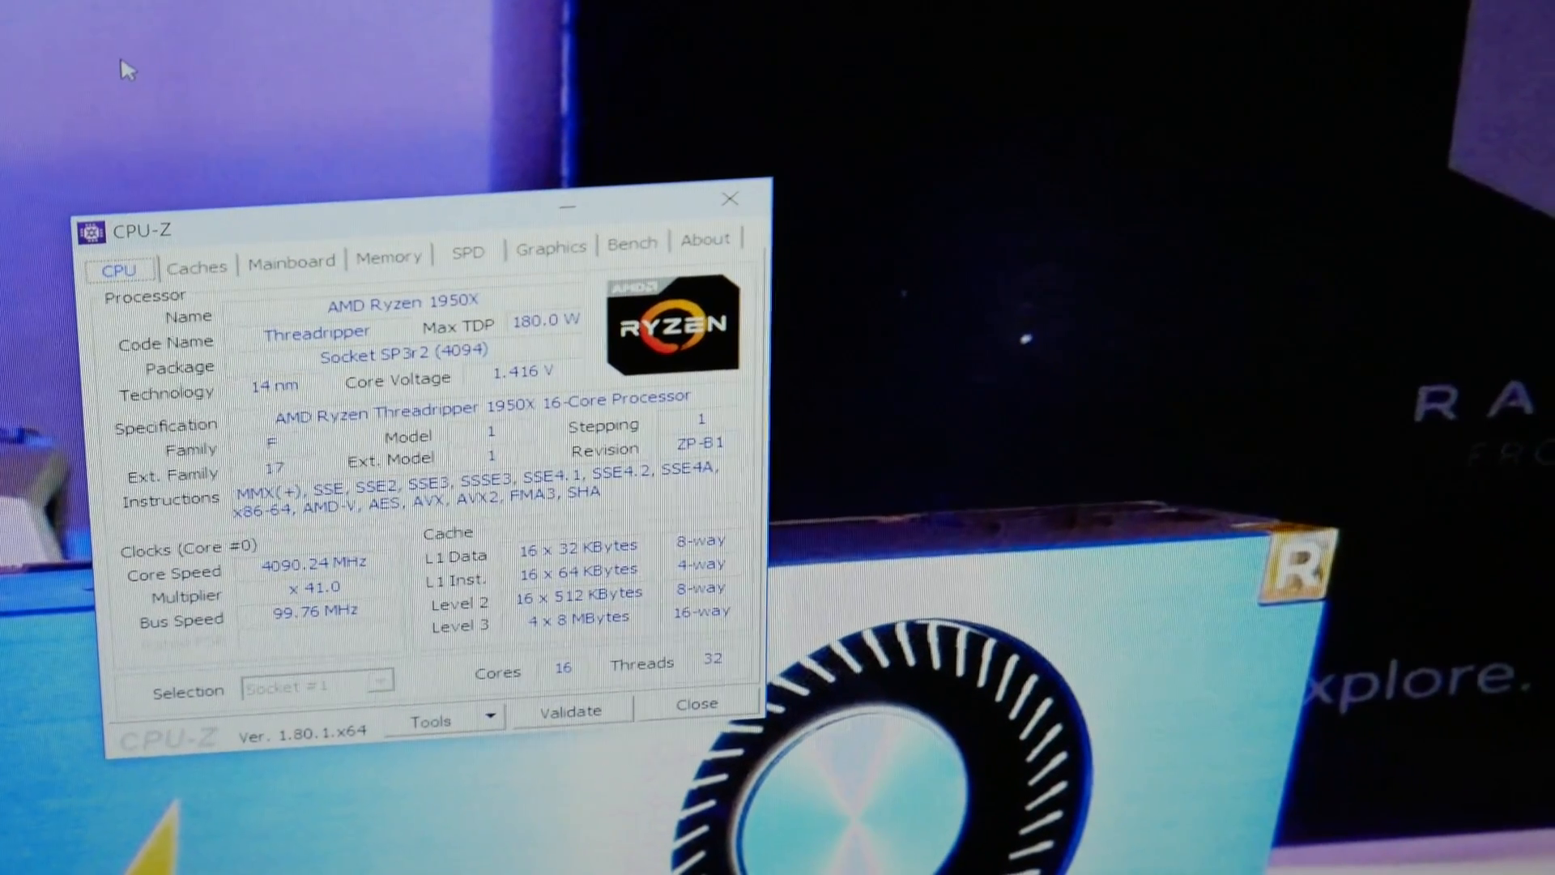